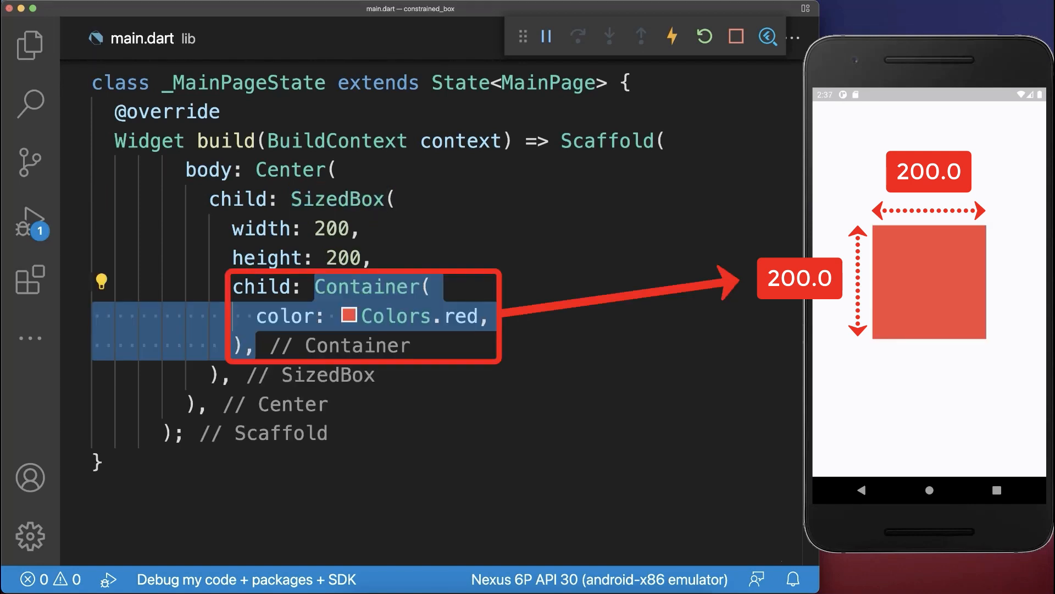
Add 'width: 50, // ignored' to the red Container inside the 200×200 SizedBox
{"action": "type", "text": "width: 50, // ignored"}
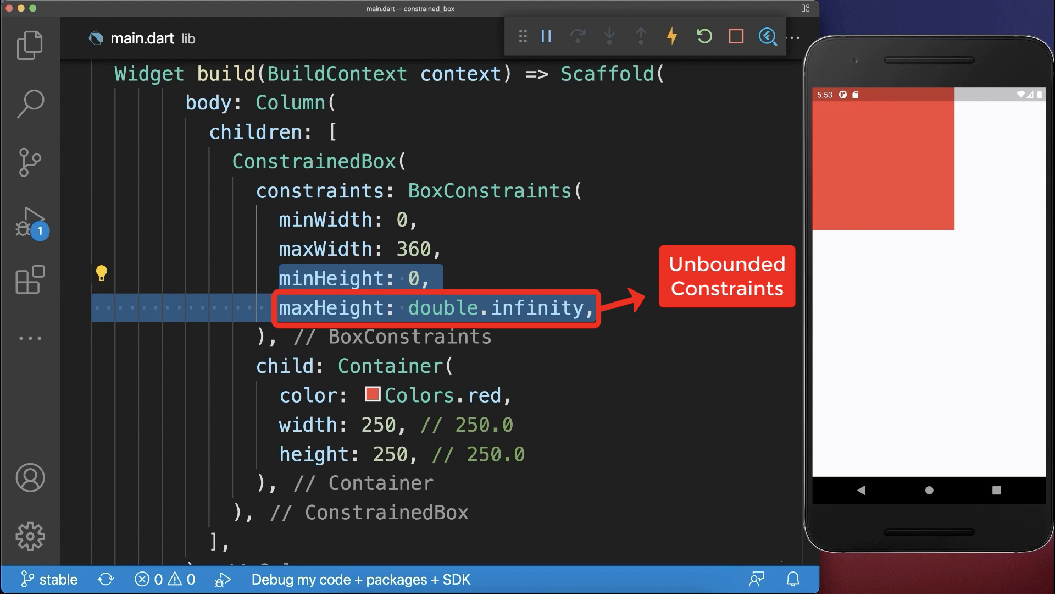
Set the BoxConstraints maxHeight to double.infinity and hot reload
{"action": "type", "text": "double.infinity"}
{"action": "left_click", "coordinate": [276, 102]}
{"action": "type", "text": "ListView"}
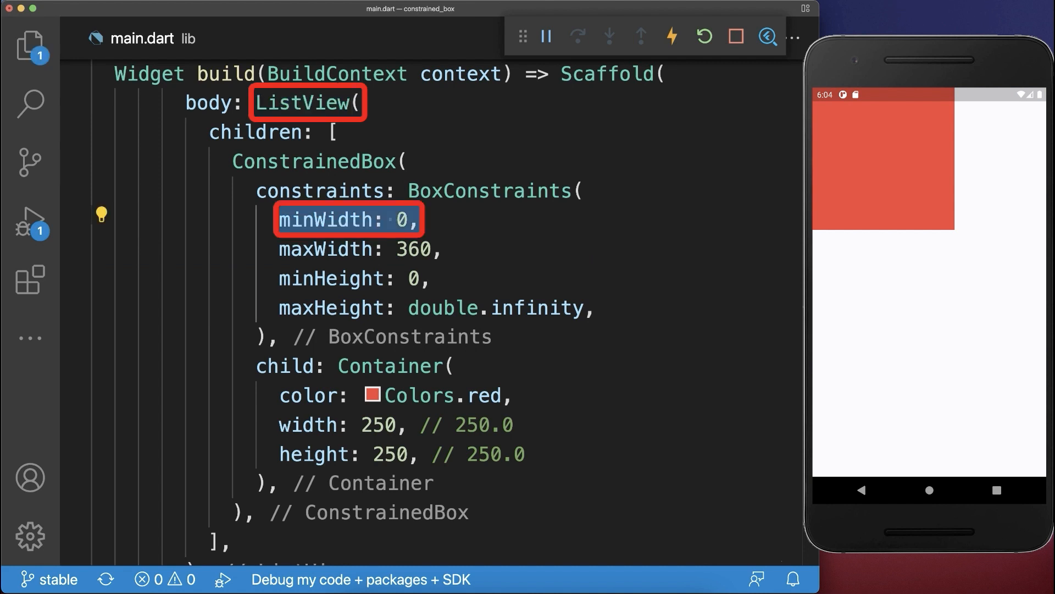
Change the BoxConstraints minWidth from 0 to 360
{"action": "type", "text": "360"}
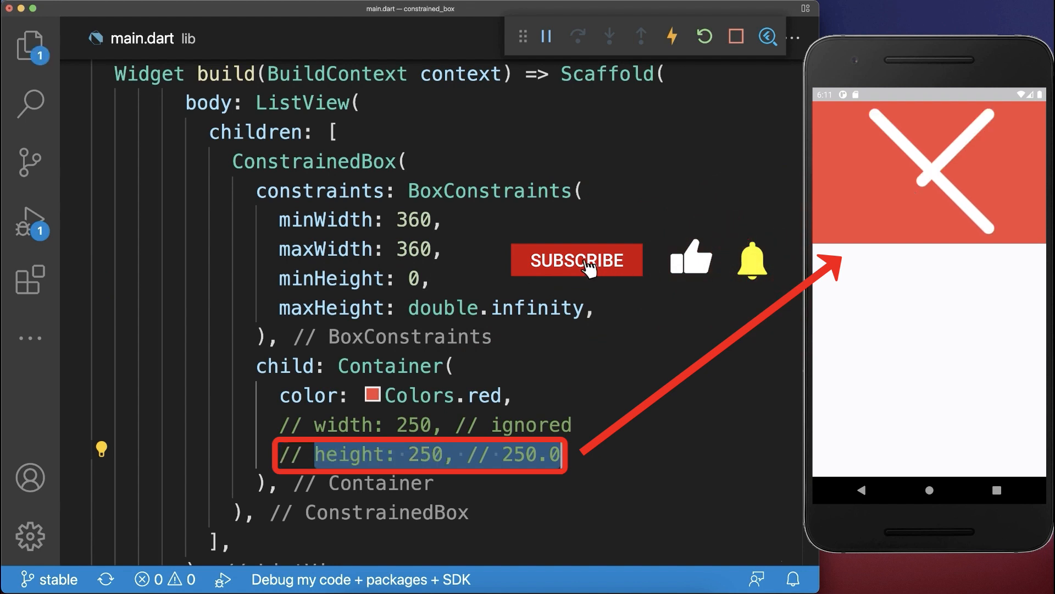
Change the BoxConstraints minHeight from 100 back to 0 so the red box vanishes
{"action": "left_click", "coordinate": [575, 261]}
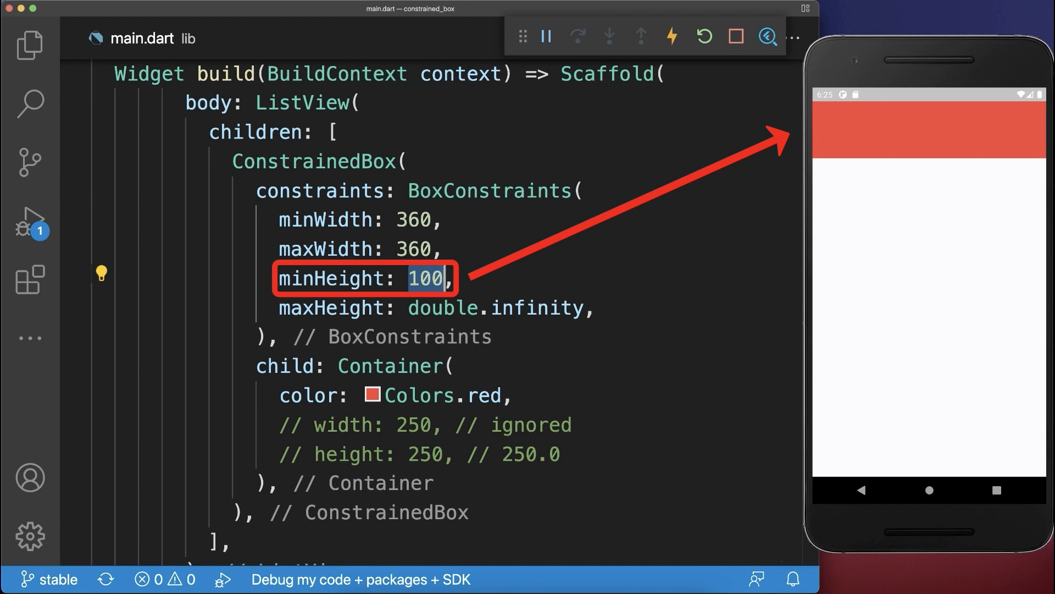
{"action": "type", "text": "0"}
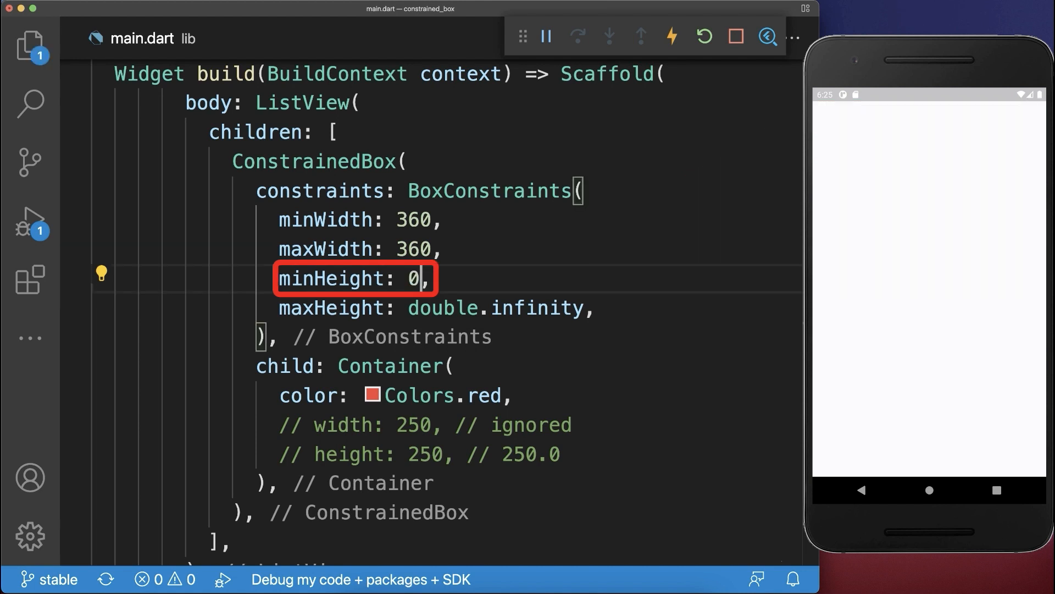